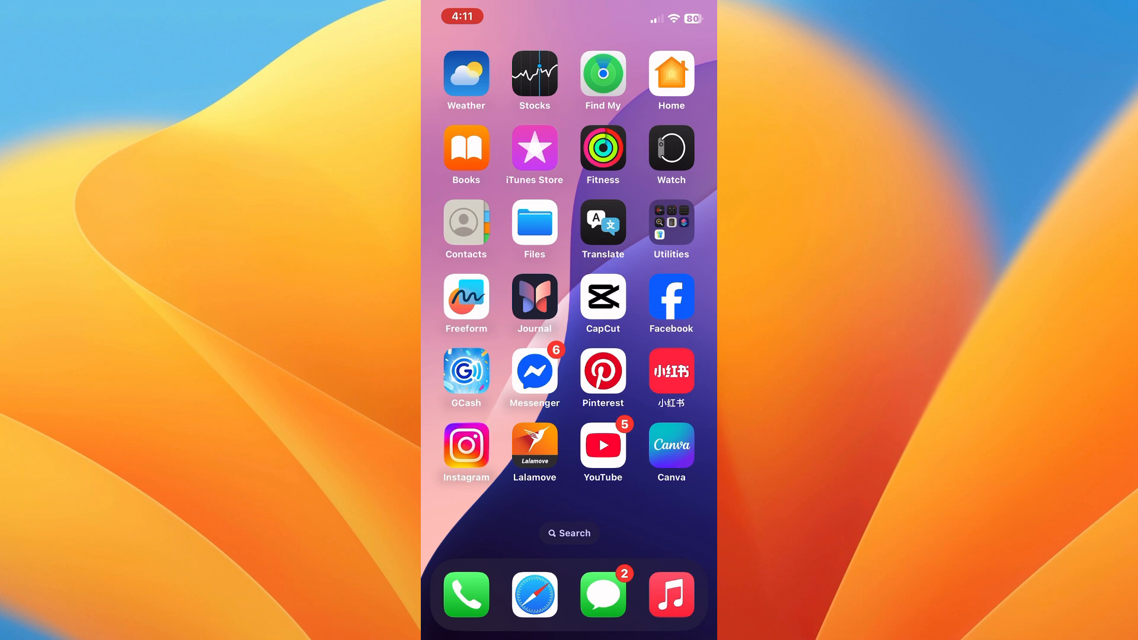
# - Open Safari from the dock to load tutuapp.vip
pyautogui.click(534, 594)
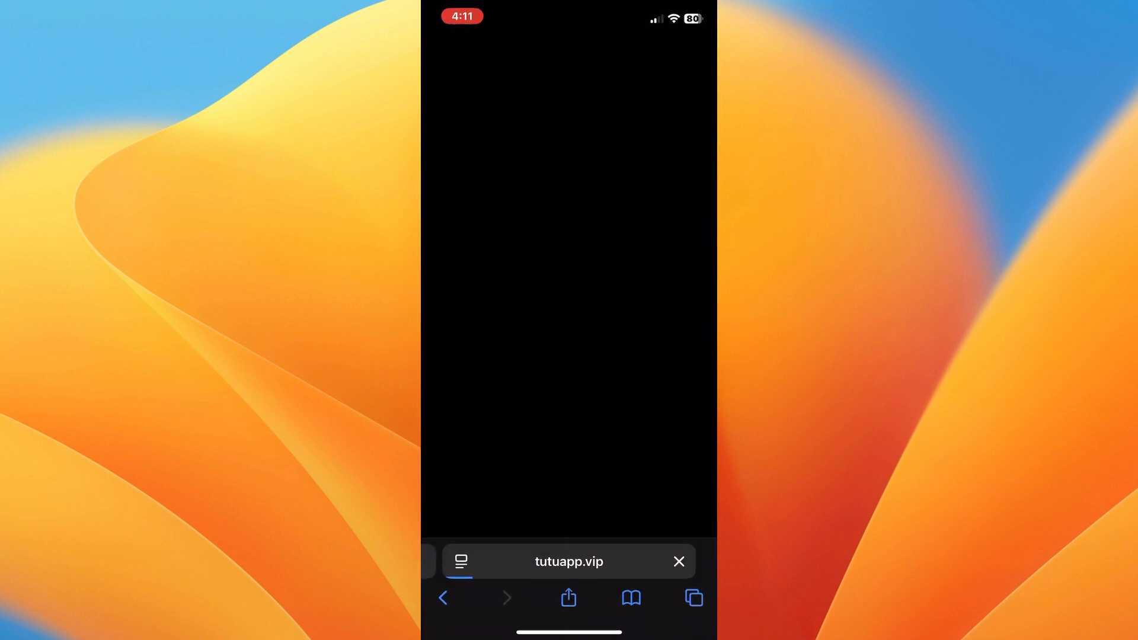
# - Switch from Safari to the Settings app's Apps list
pyautogui.click(569, 561)
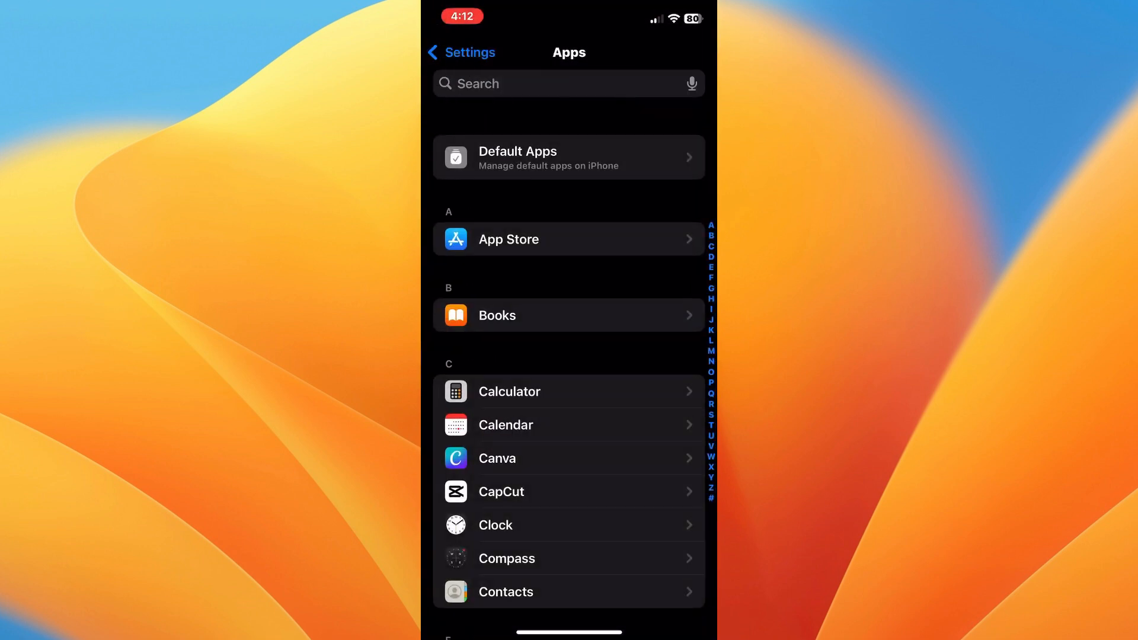
# - Scroll the Apps list to the L entries, then swipe to the second home screen page
pyautogui.scroll(-3)
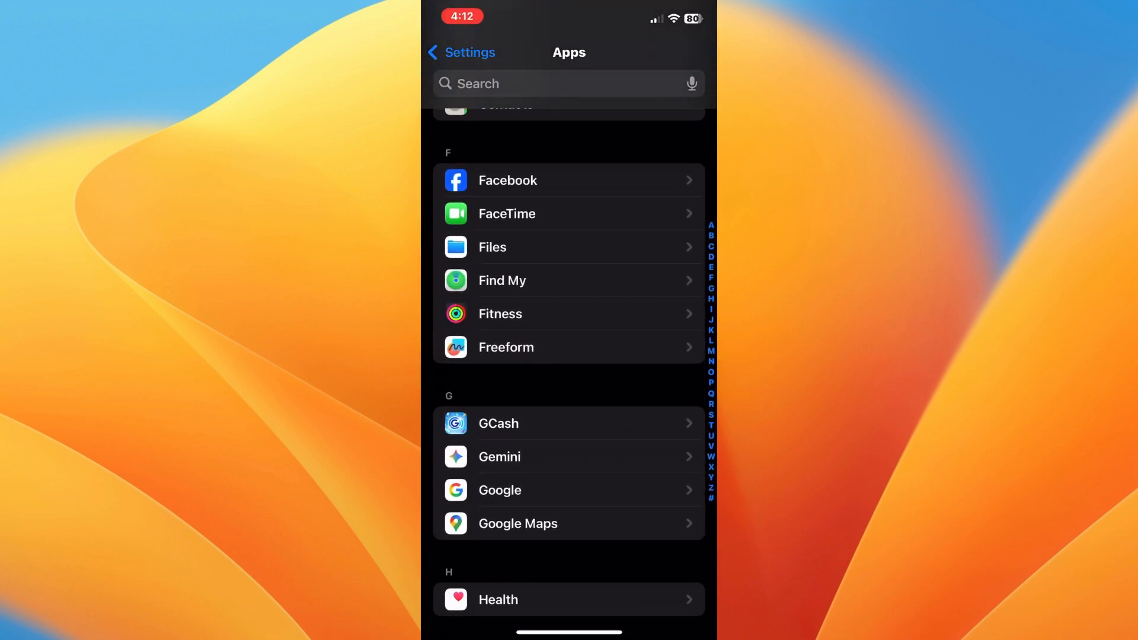
pyautogui.scroll(-3)
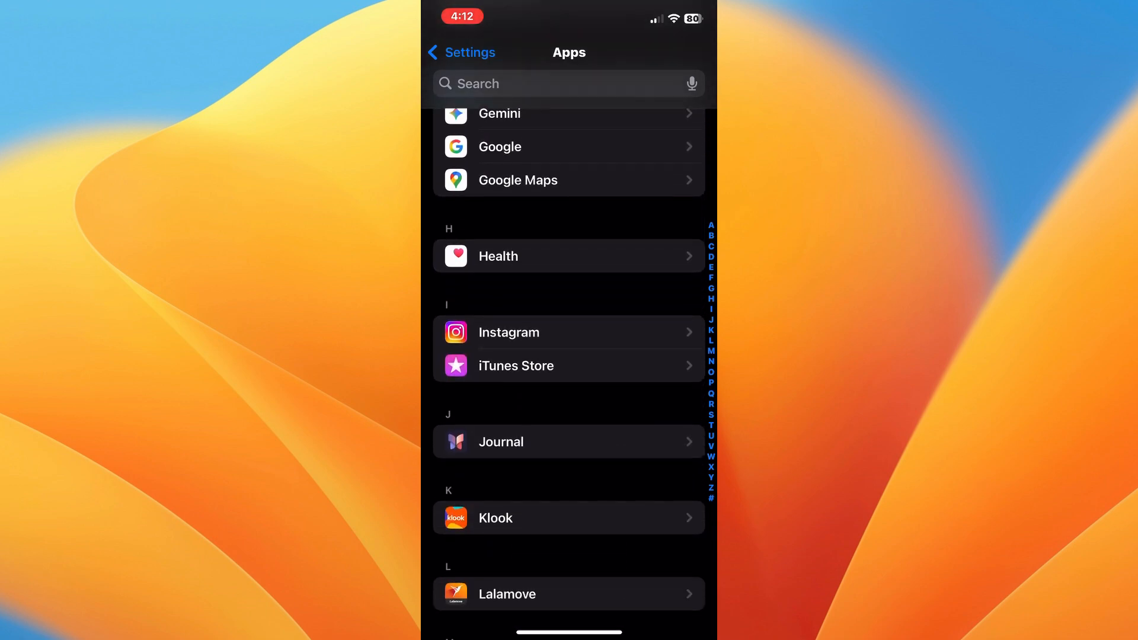
pyautogui.scroll(-3)
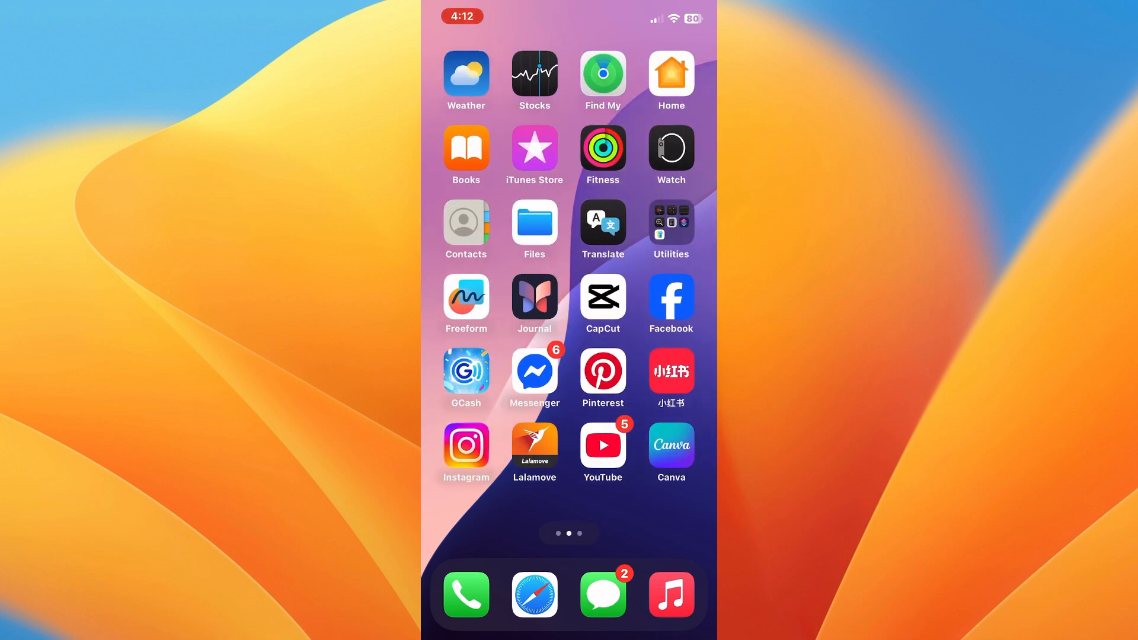
pyautogui.hscroll(-3)
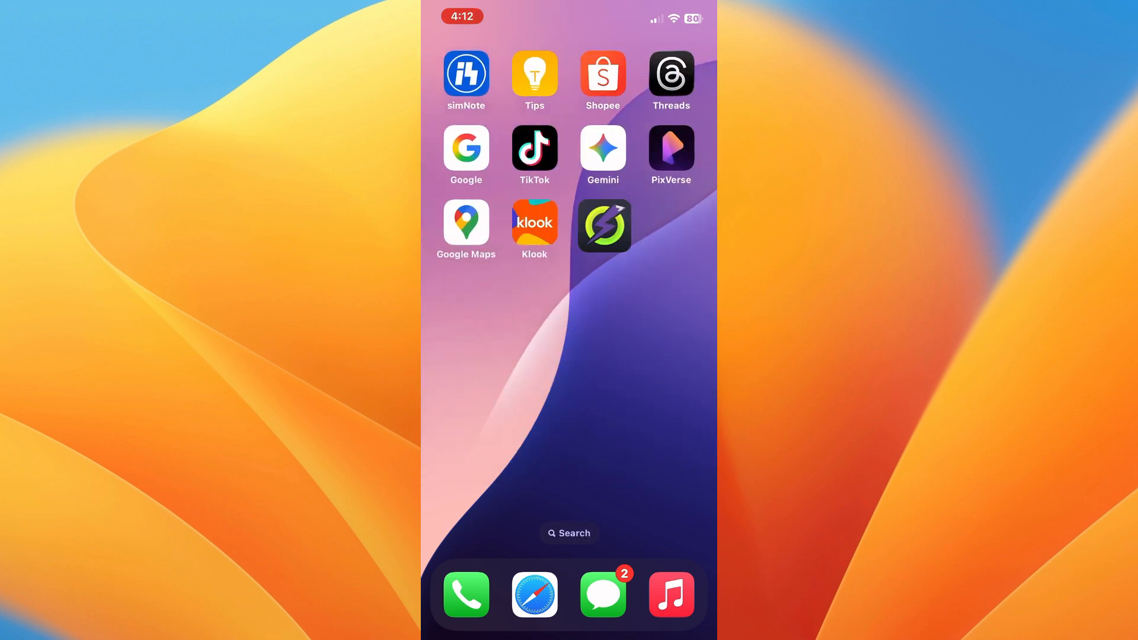